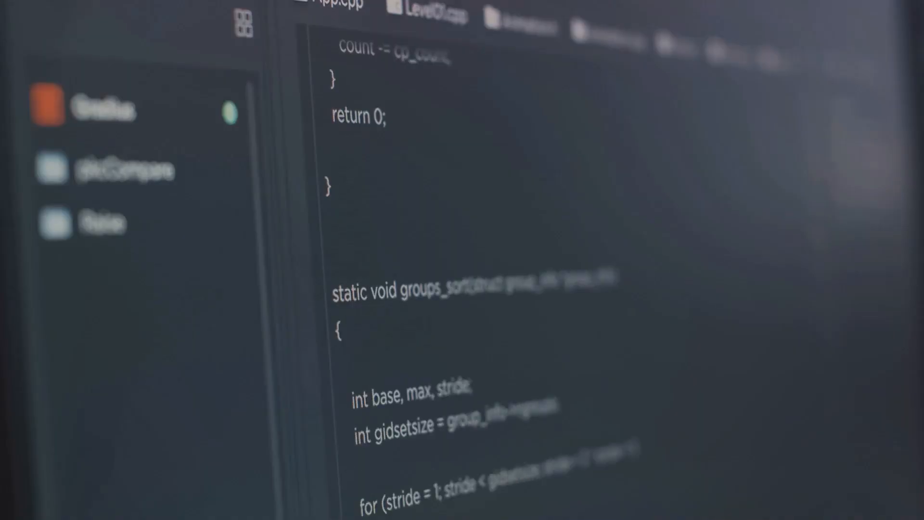
scroll(down, 3)
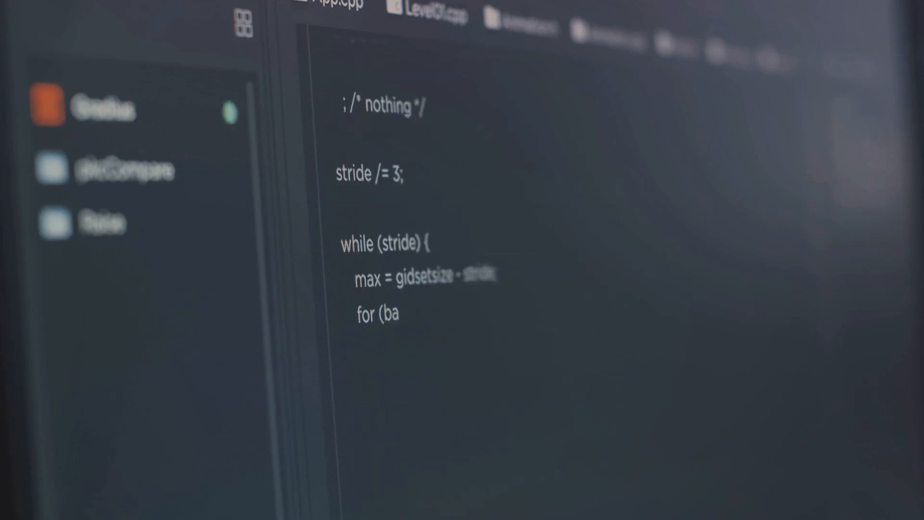